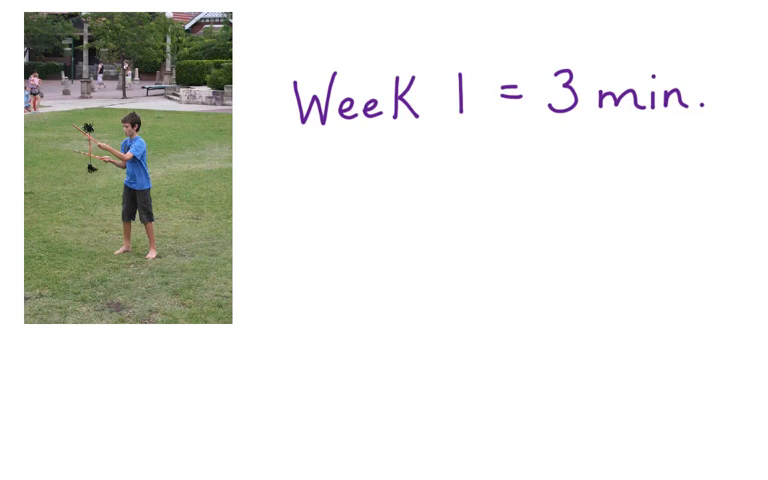
Write 'Week 2 = 4.5 min.' as the second week's time entry.
type("Week 2 = 4.5 min.")
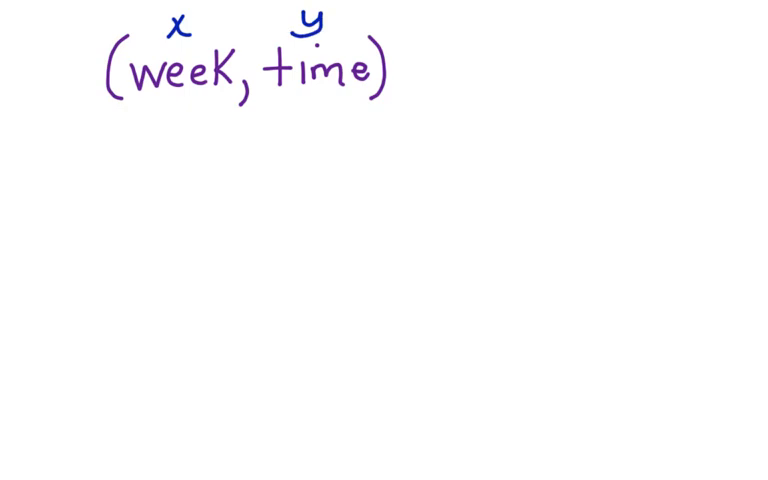
Write the ordered pairs (1, 3), (2, 4.5) and (3, ?) below the heading.
type("(1, 3)")
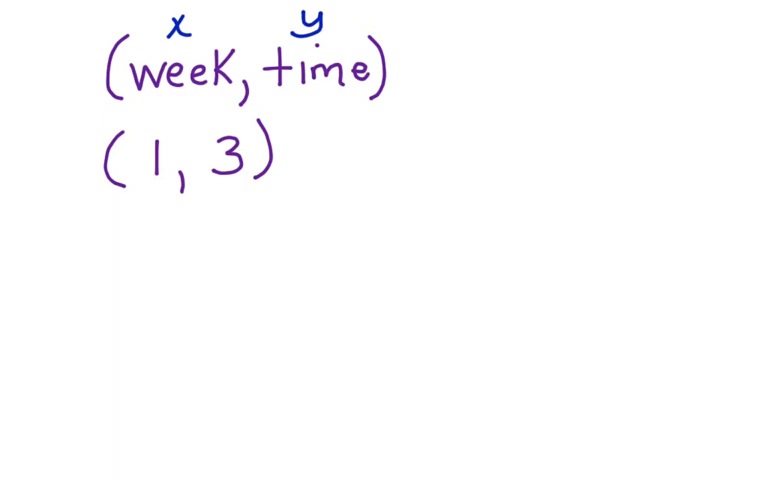
type("(2, 4.5)")
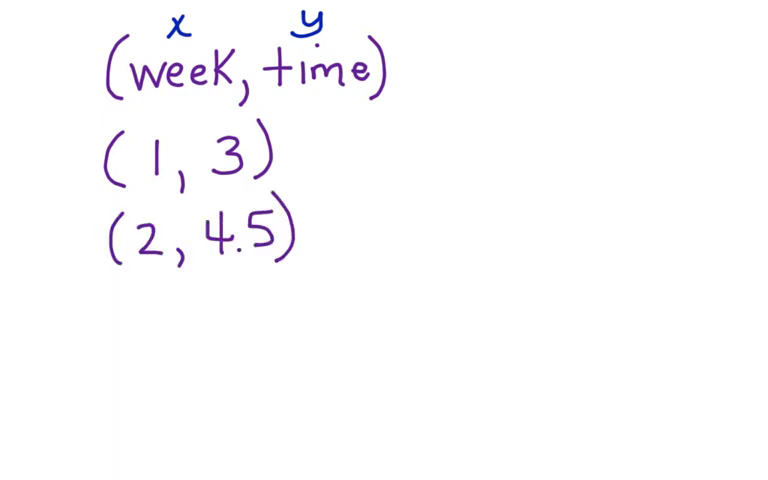
type("(3, ?)")
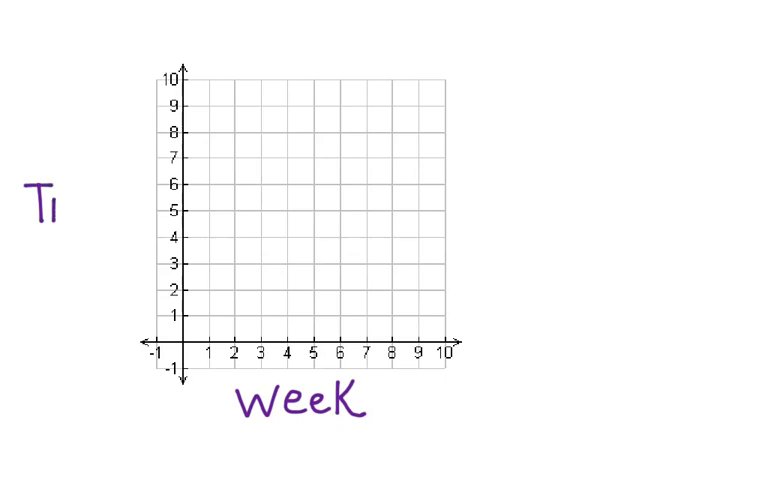
Finish the Time axis label and plot the red point at (2, 4.5).
type("me")
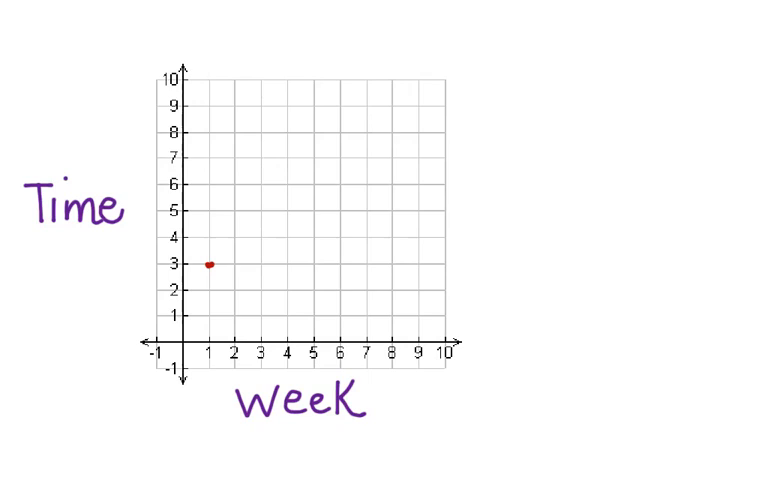
left_click(236, 224)
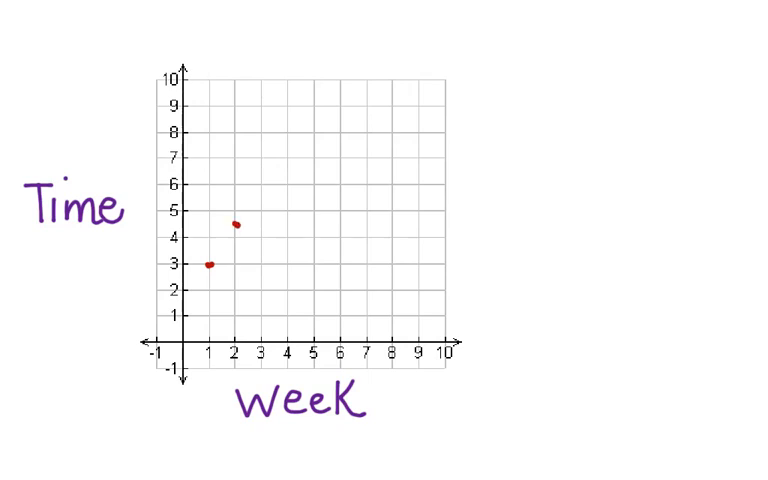